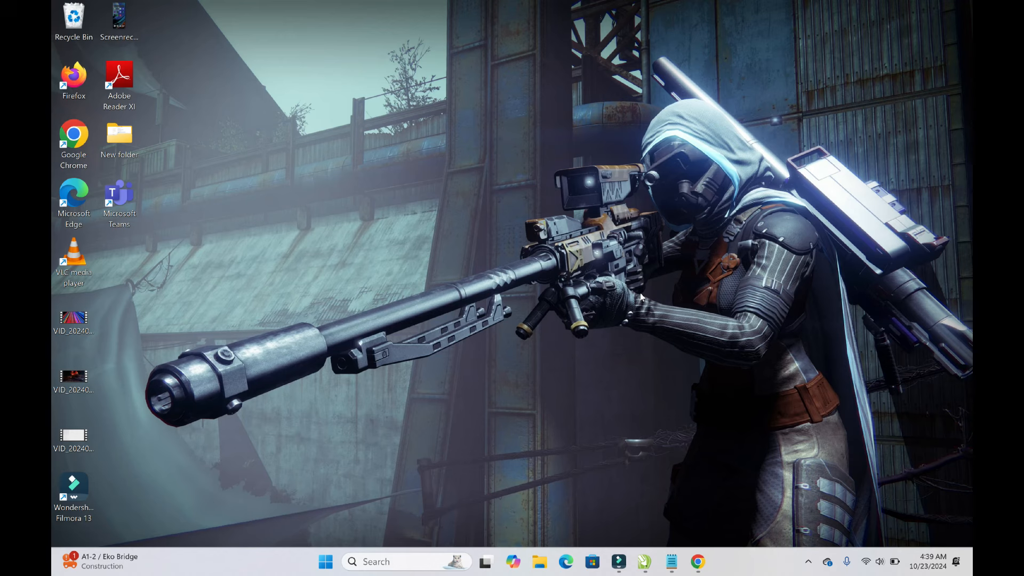
{"action": "mouse_move", "coordinate": [639, 309]}
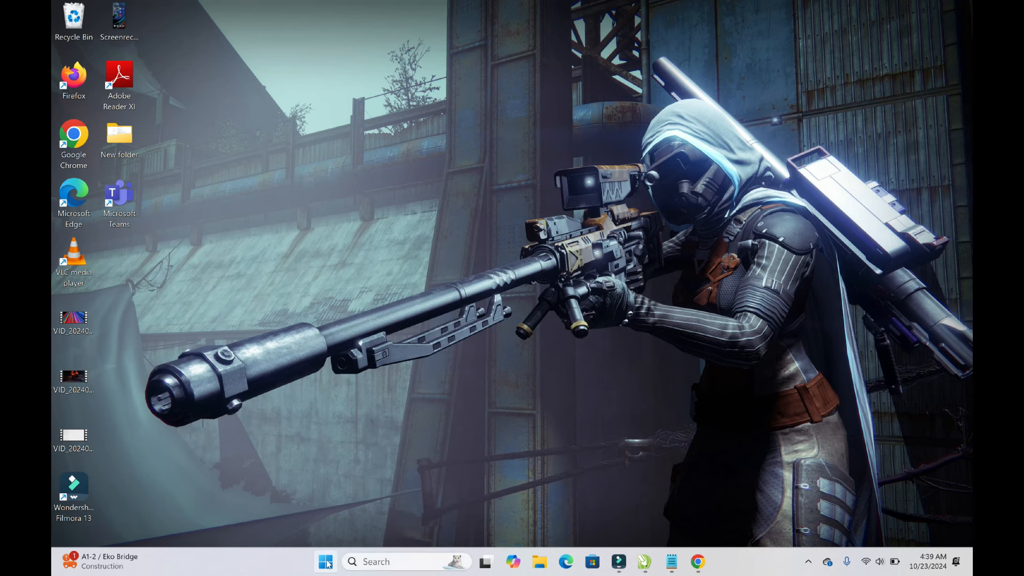
Search the Start menu for Control Panel so it appears as the best match.
{"action": "left_click", "coordinate": [327, 562]}
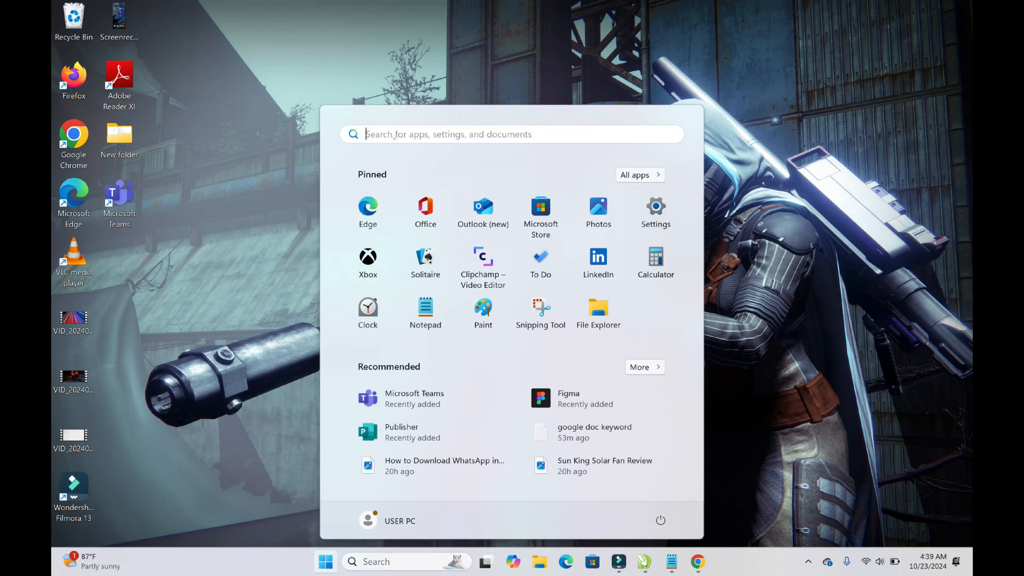
{"action": "type", "text": "control panel"}
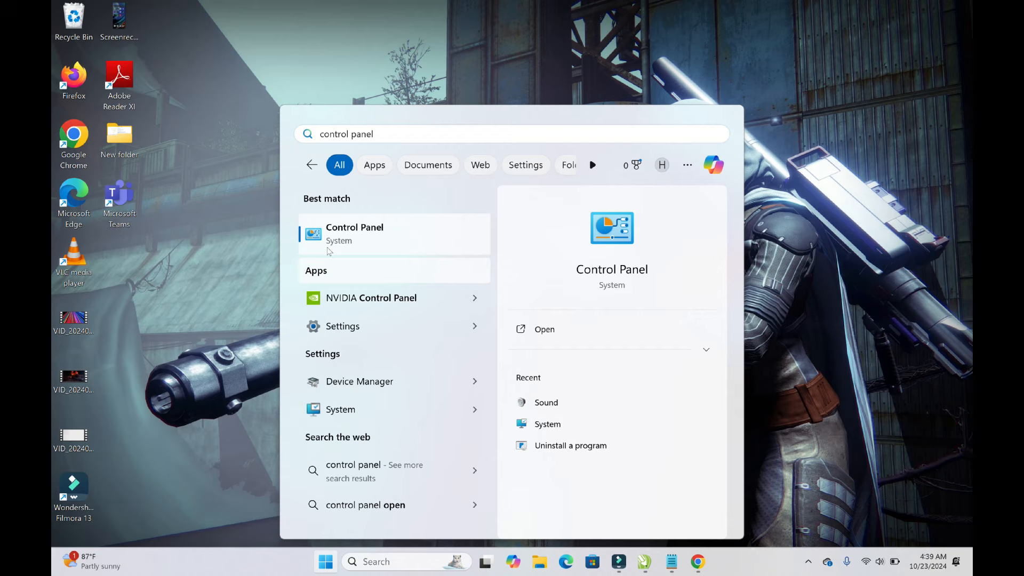
{"action": "mouse_move", "coordinate": [353, 235]}
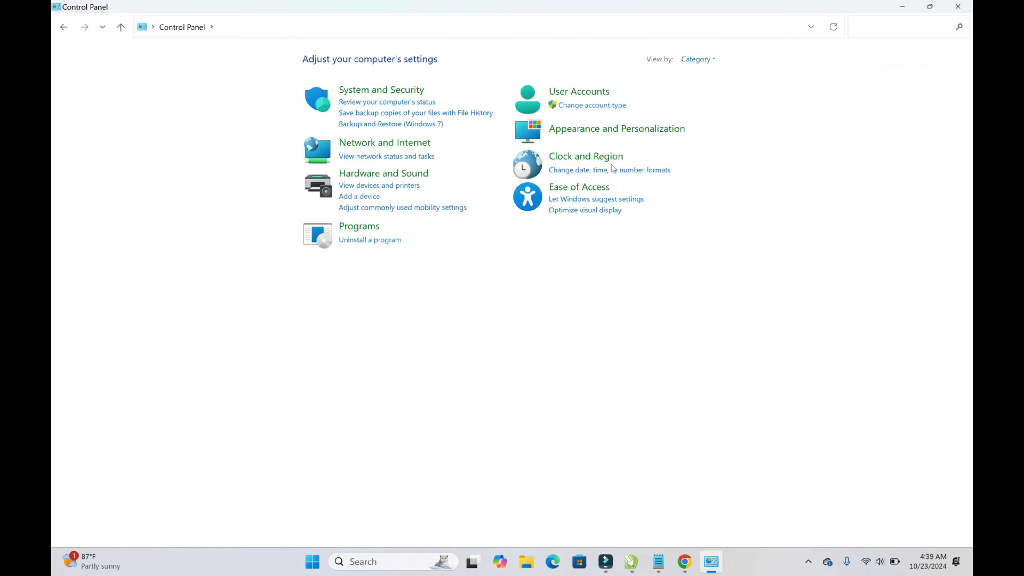
{"action": "mouse_move", "coordinate": [383, 173]}
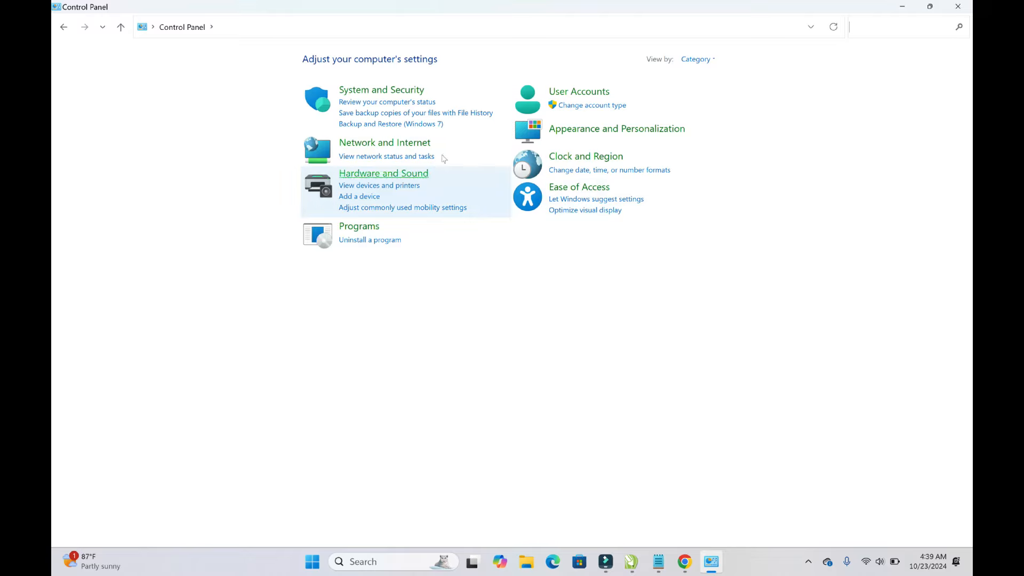
{"action": "mouse_move", "coordinate": [527, 129]}
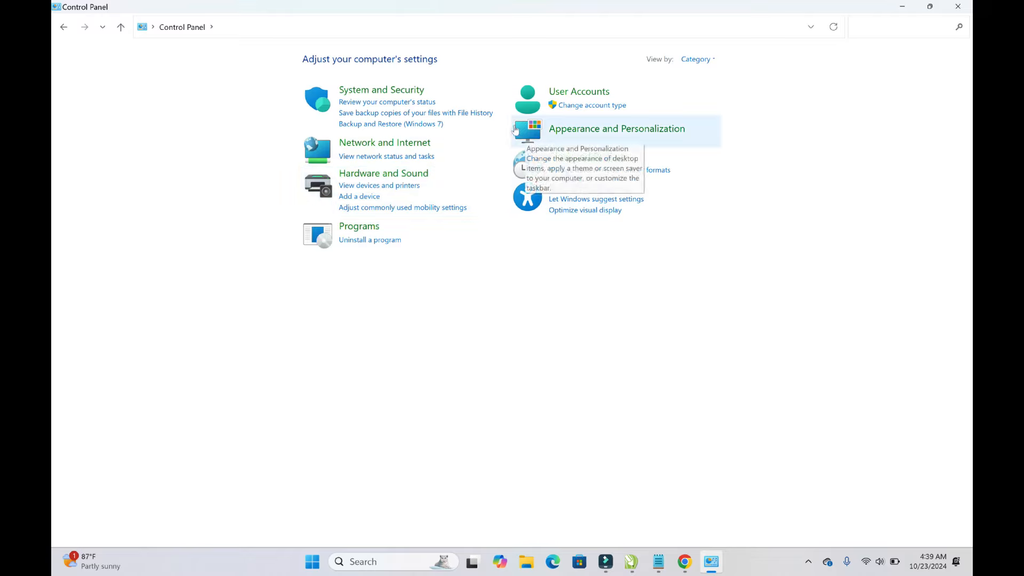
{"action": "mouse_move", "coordinate": [730, 30]}
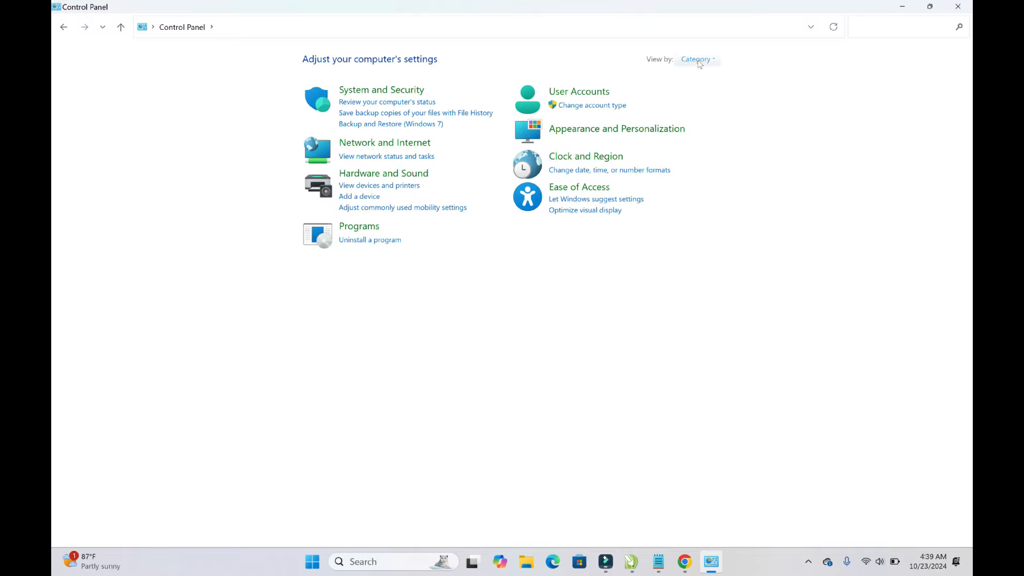
{"action": "left_click", "coordinate": [697, 59]}
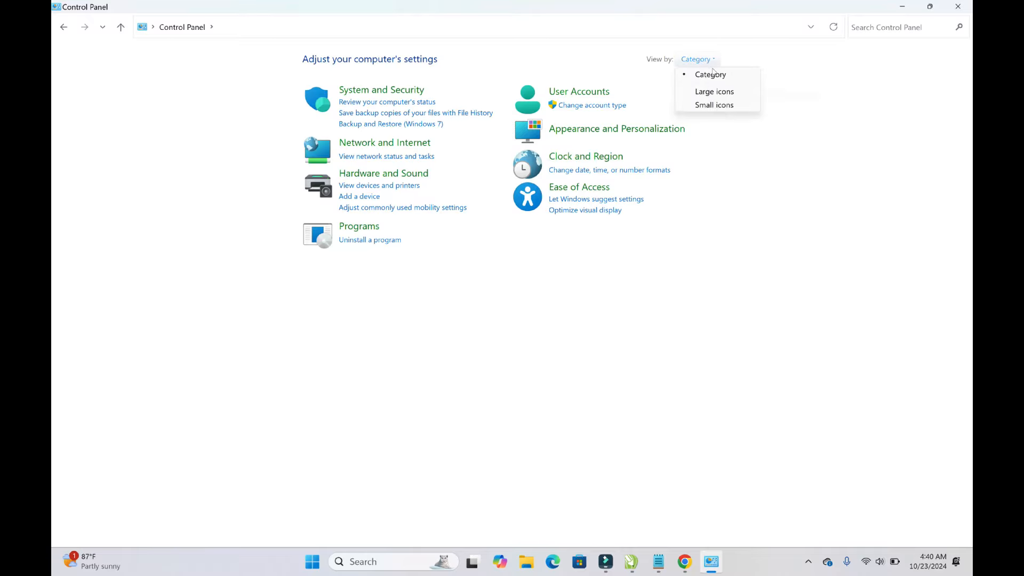
{"action": "left_click", "coordinate": [713, 91]}
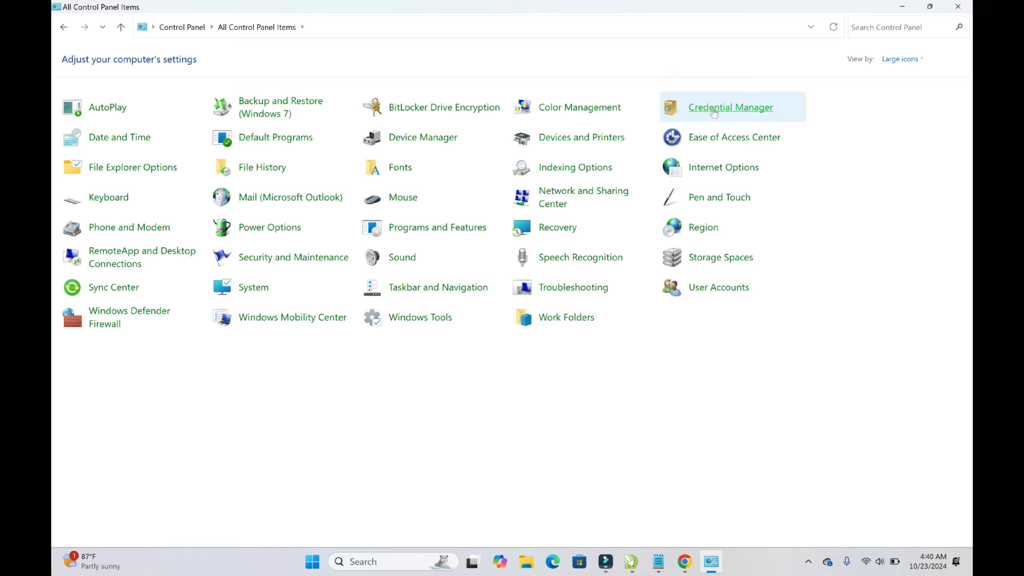
{"action": "mouse_move", "coordinate": [558, 227]}
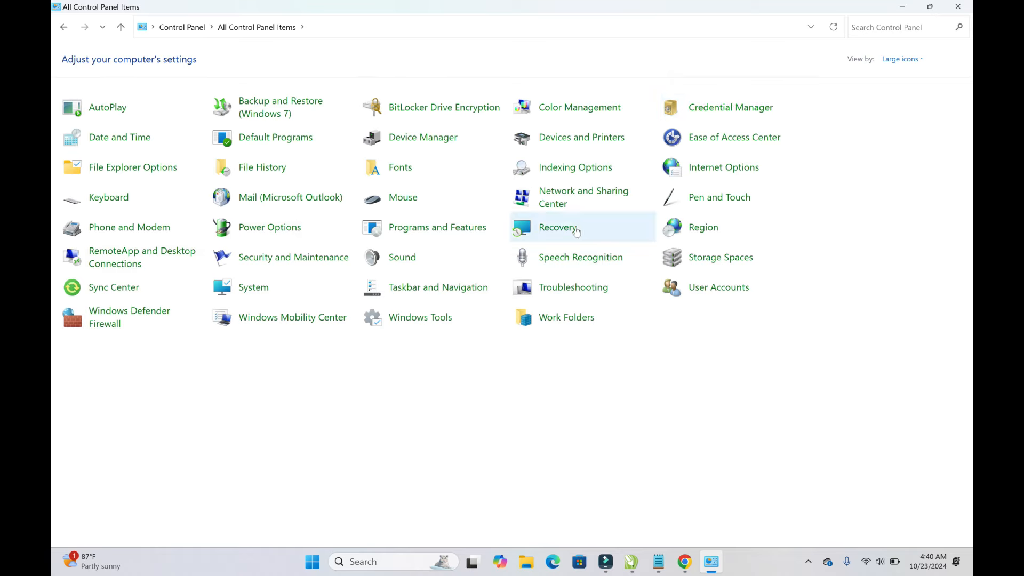
{"action": "mouse_move", "coordinate": [744, 386]}
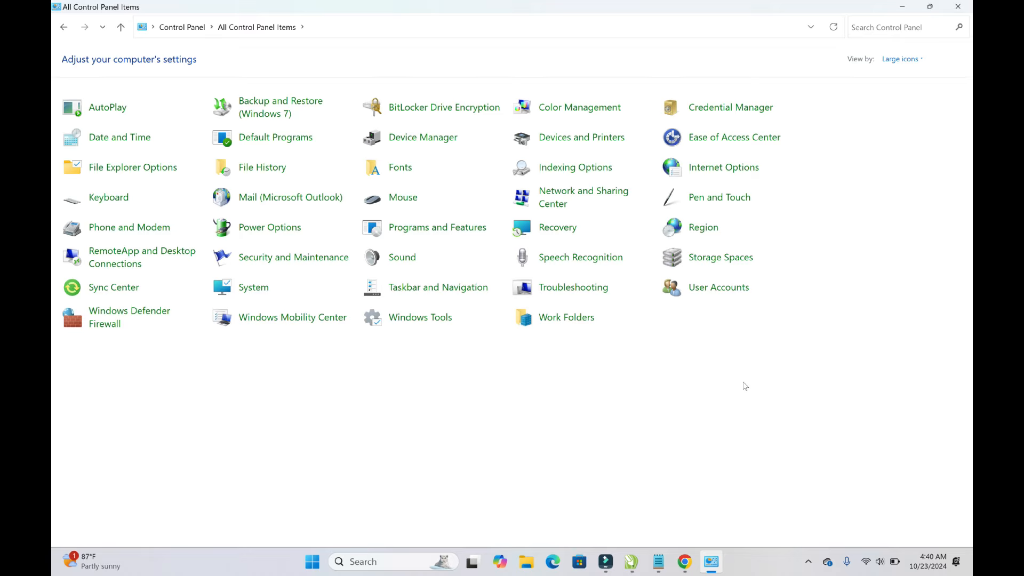
{"action": "left_click", "coordinate": [900, 58]}
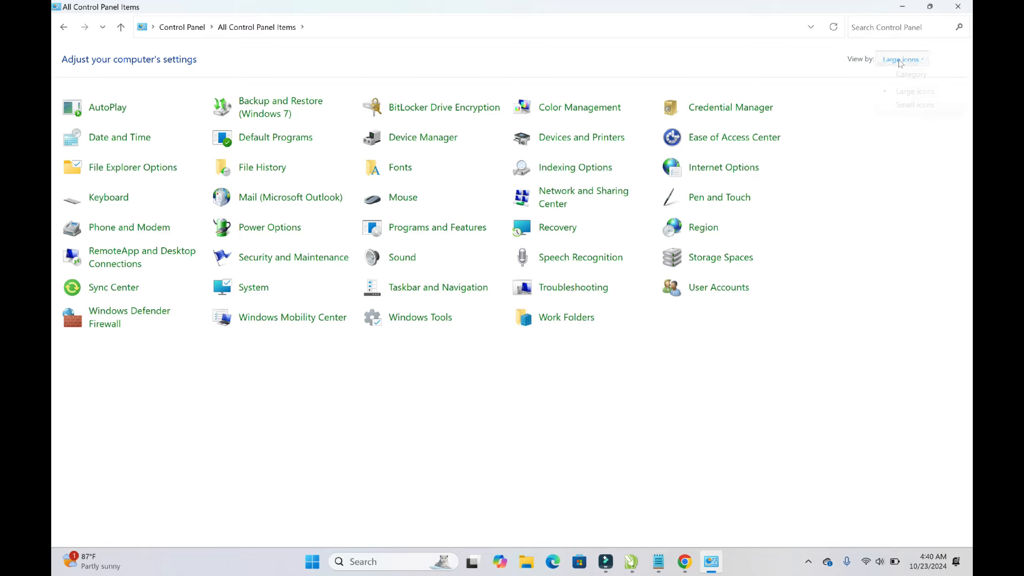
{"action": "left_click", "coordinate": [911, 73]}
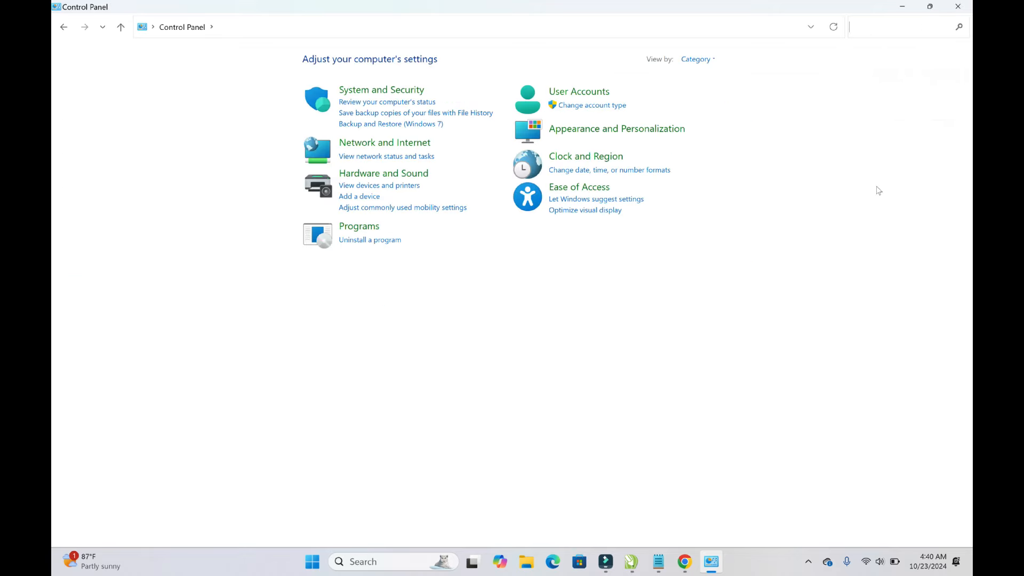
{"action": "mouse_move", "coordinate": [891, 286]}
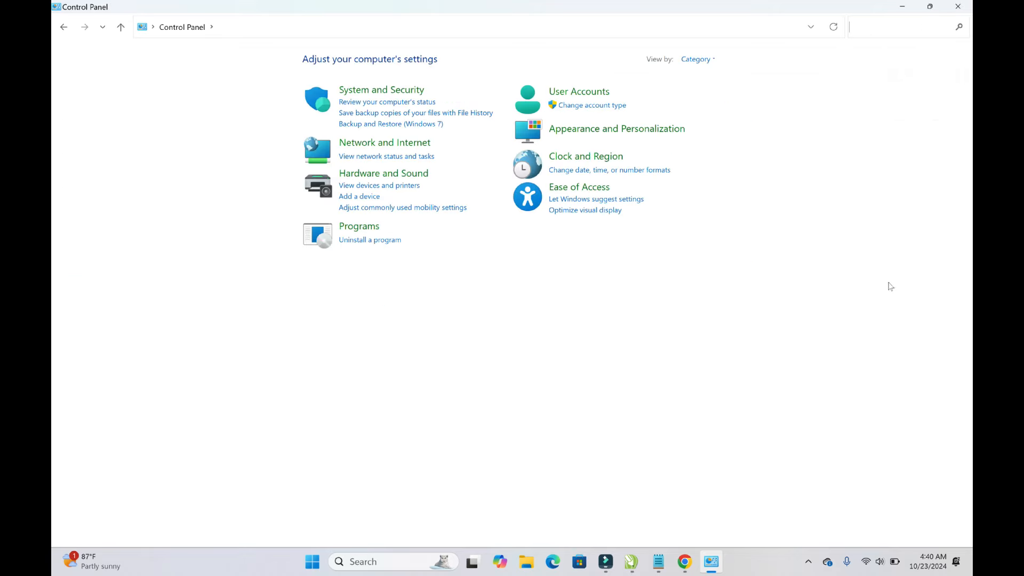